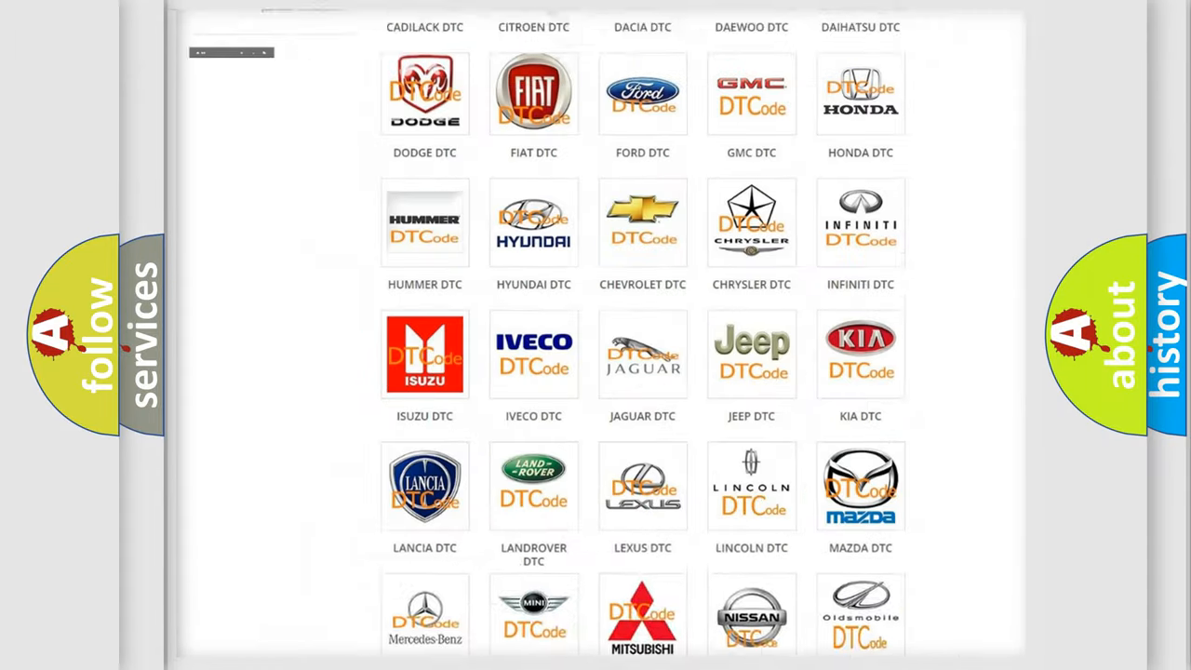
Step: Show the Chevrolet DTC page listing its B-series fault codes starting from B0002
{"action": "scroll", "scroll_direction": "up", "scroll_amount": 3}
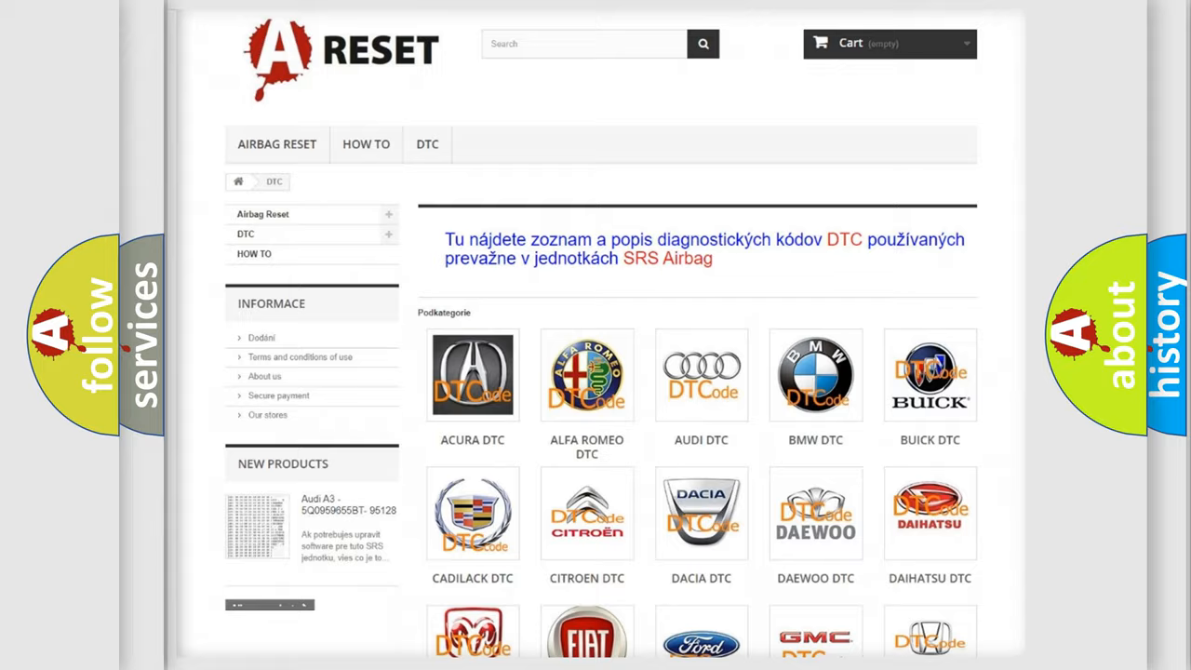
{"action": "scroll", "scroll_direction": "down", "scroll_amount": 3}
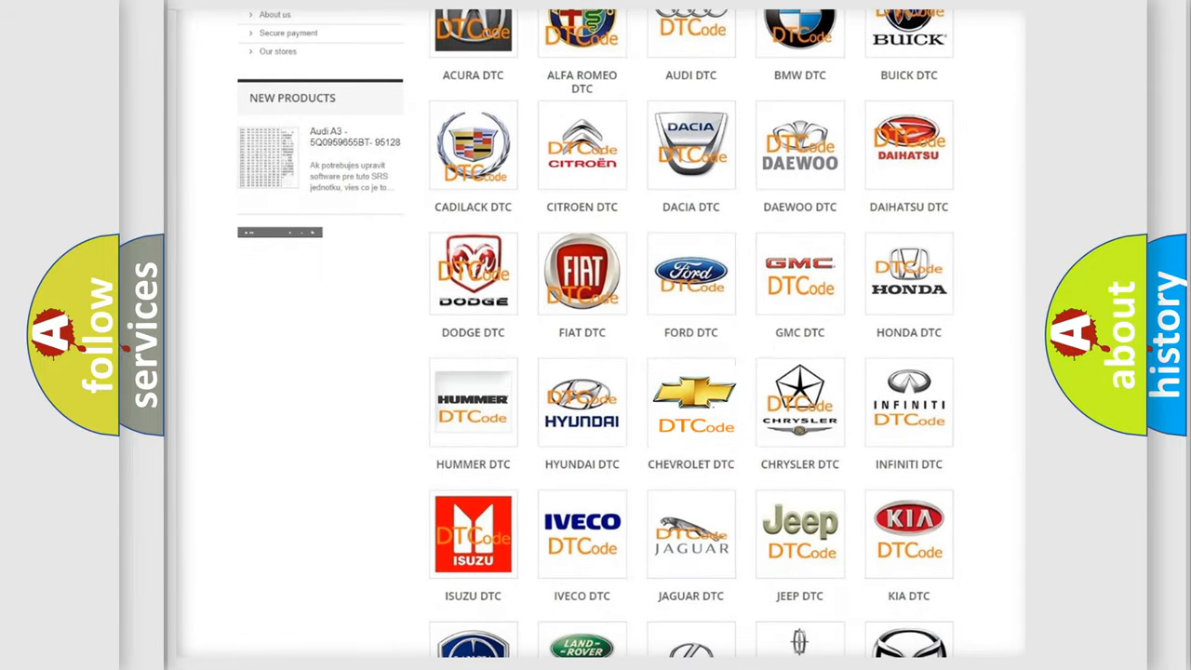
{"action": "left_click", "coordinate": [690, 402]}
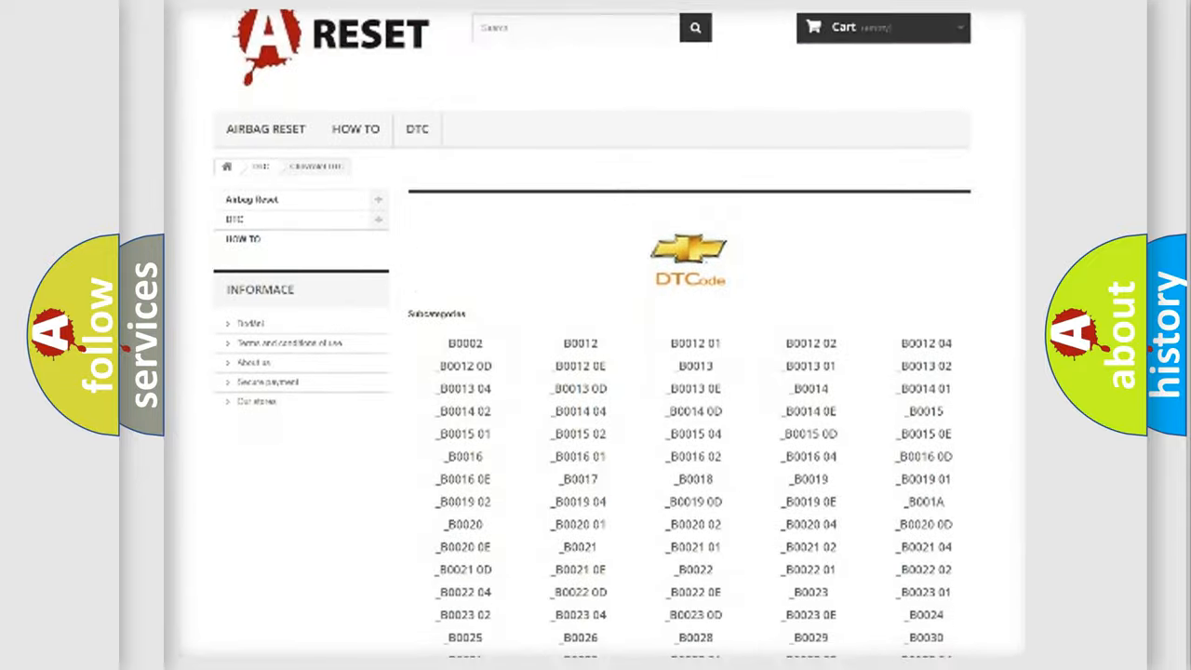
{"action": "scroll", "scroll_direction": "down", "scroll_amount": 3}
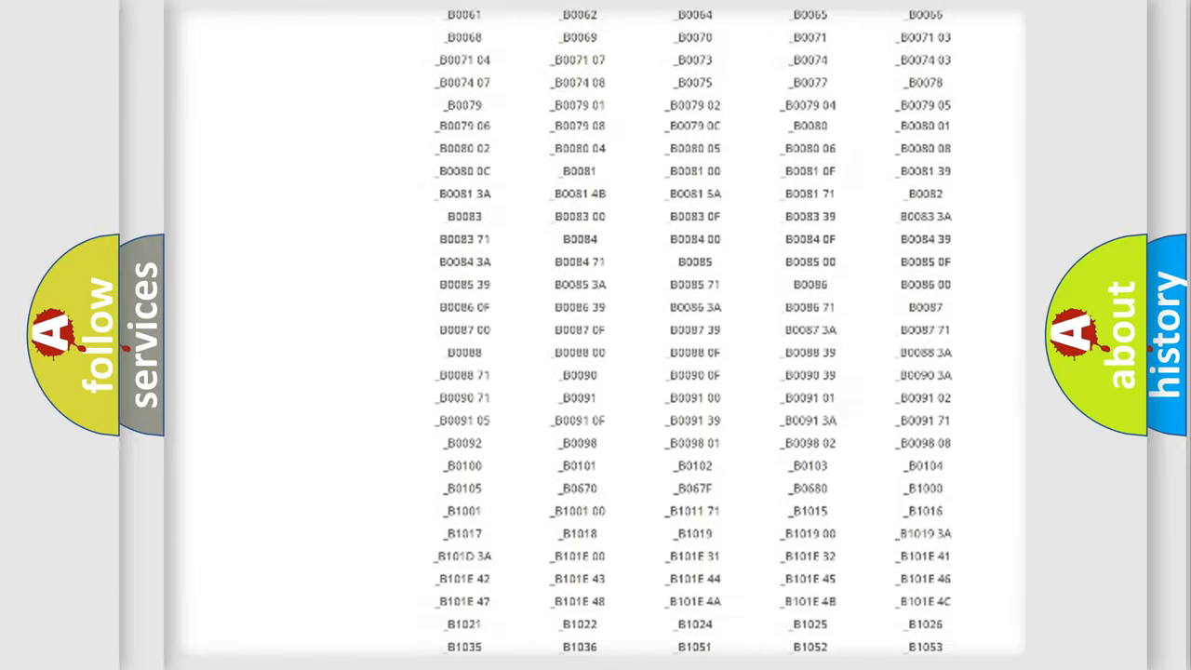
{"action": "scroll", "scroll_direction": "up", "scroll_amount": 3}
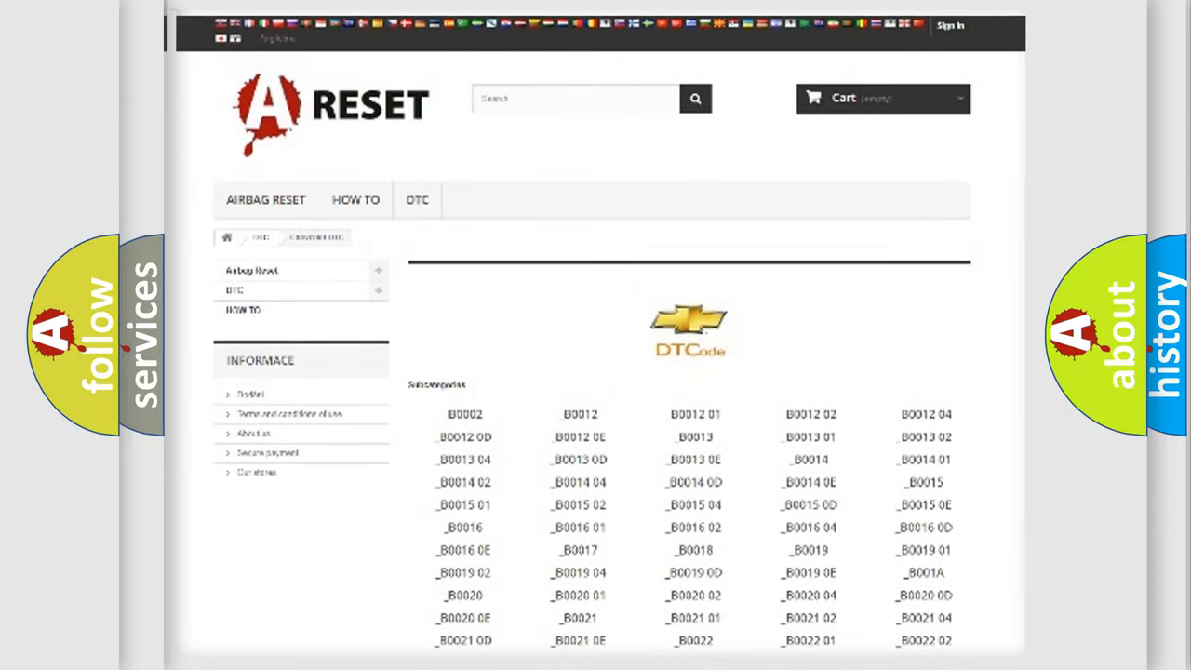